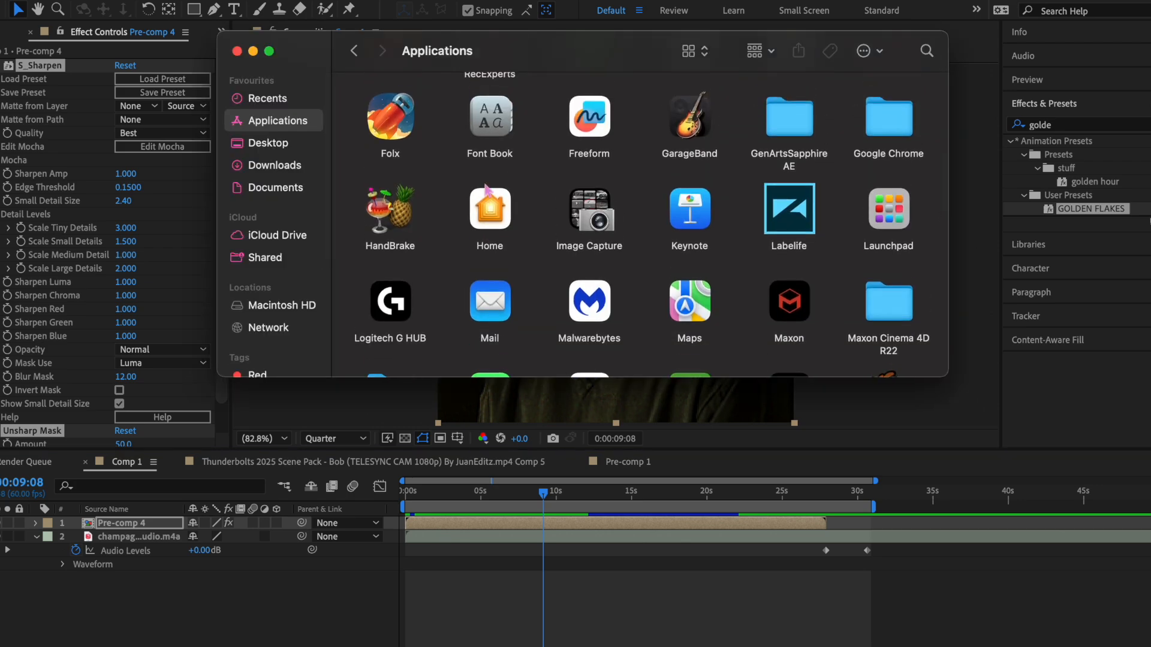
mouse_move(237, 87)
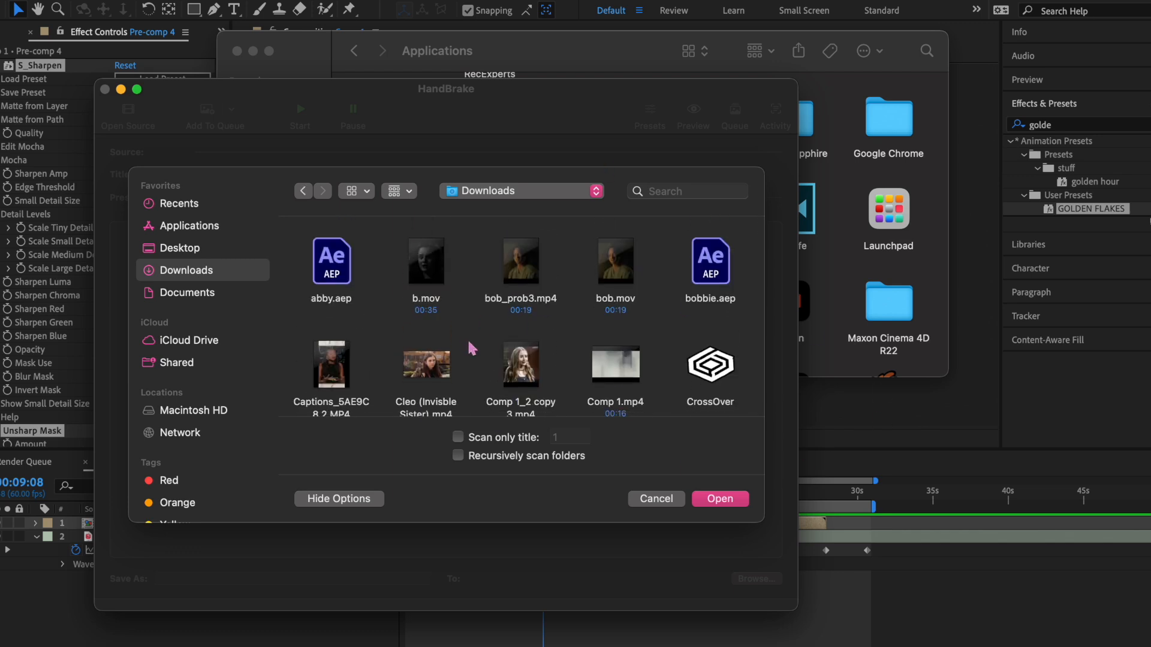
mouse_move(588, 286)
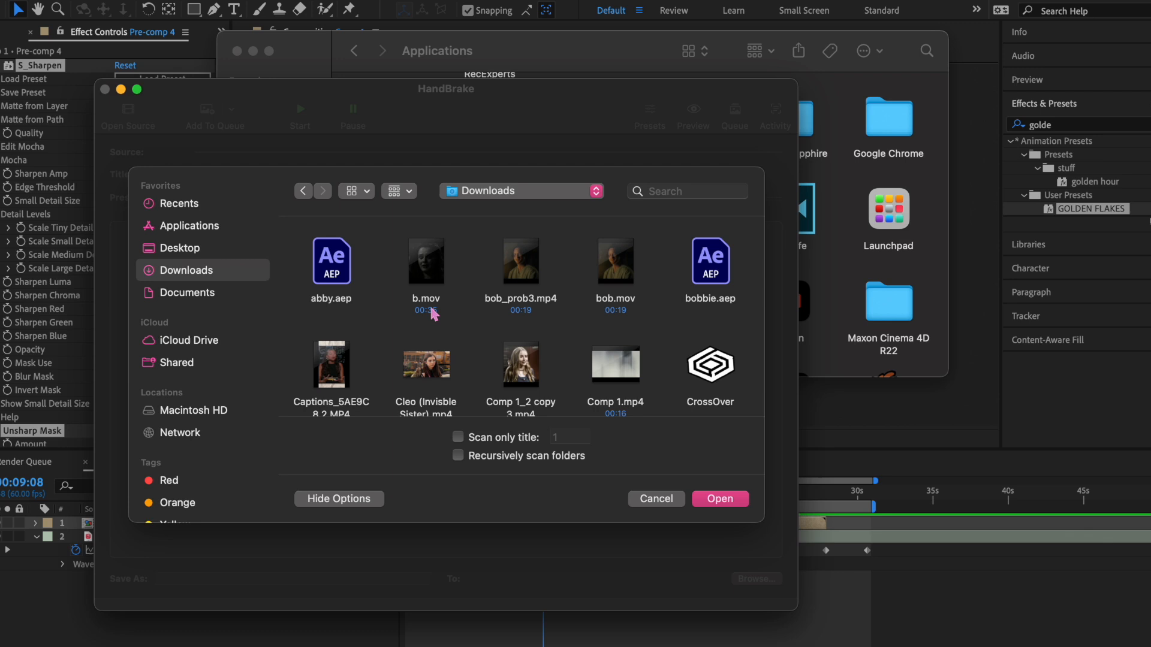
mouse_move(207, 311)
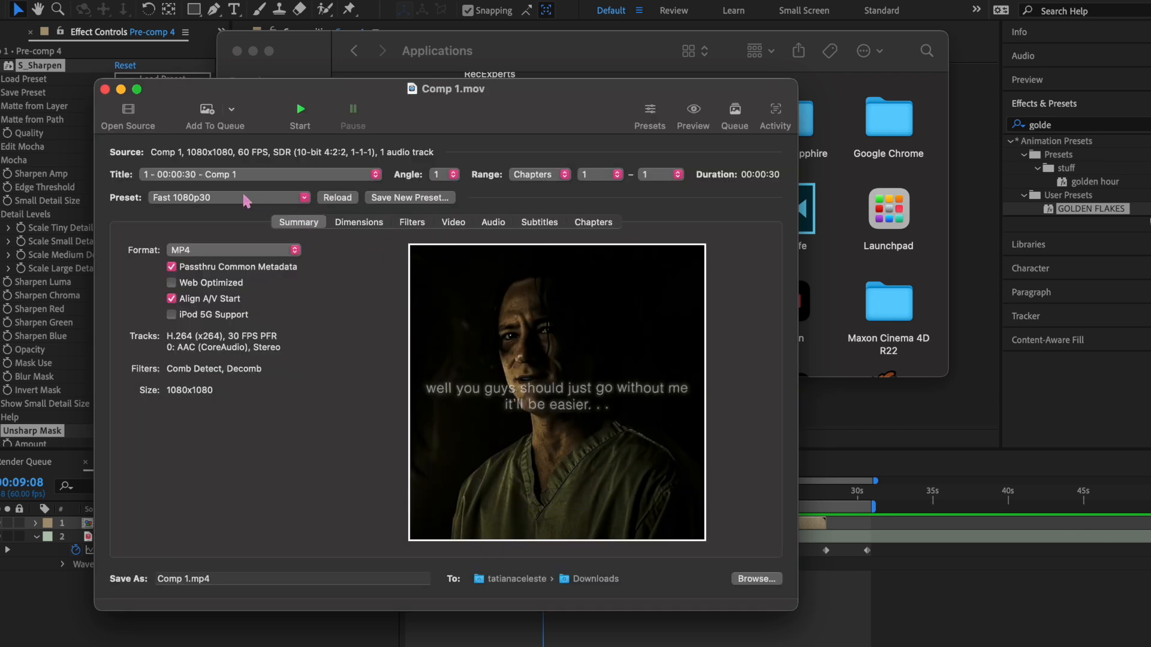
Pick the Production Max preset, set quality to RF 20 and name the output bob.mp4
click(228, 197)
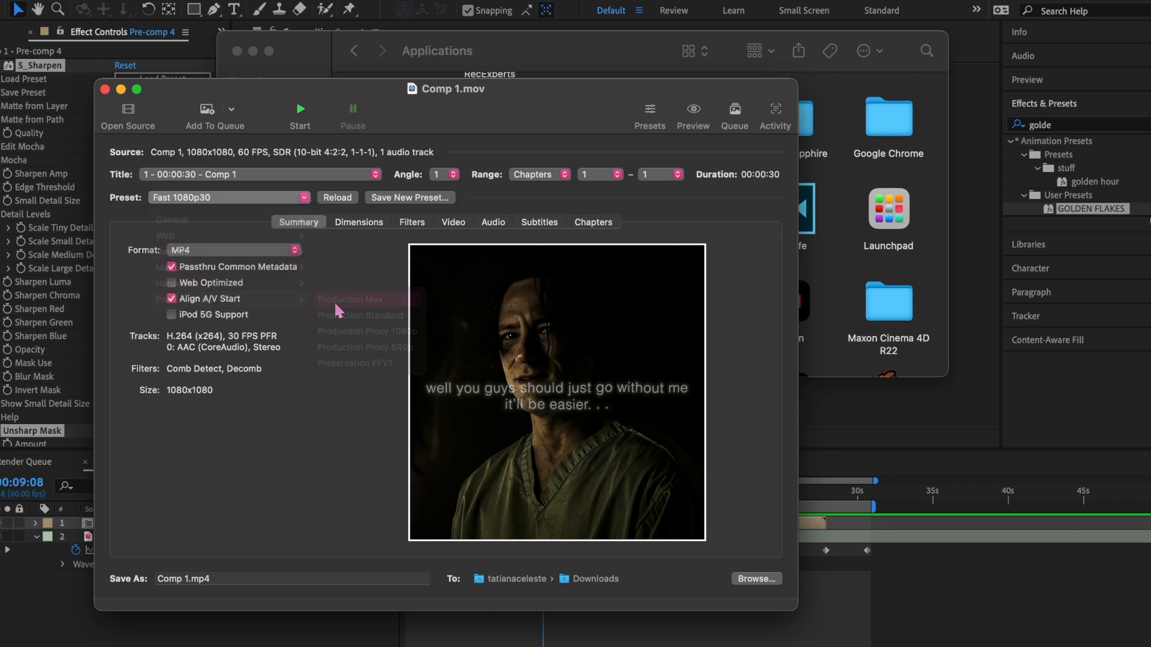
click(350, 300)
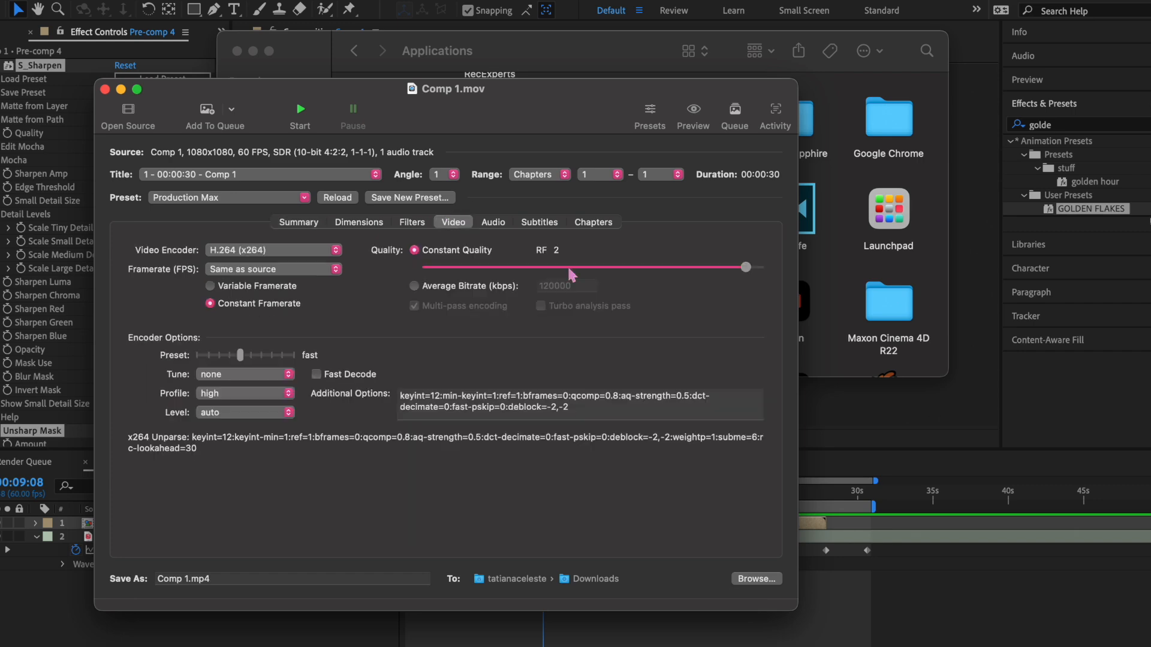
drag(745, 267, 630, 267)
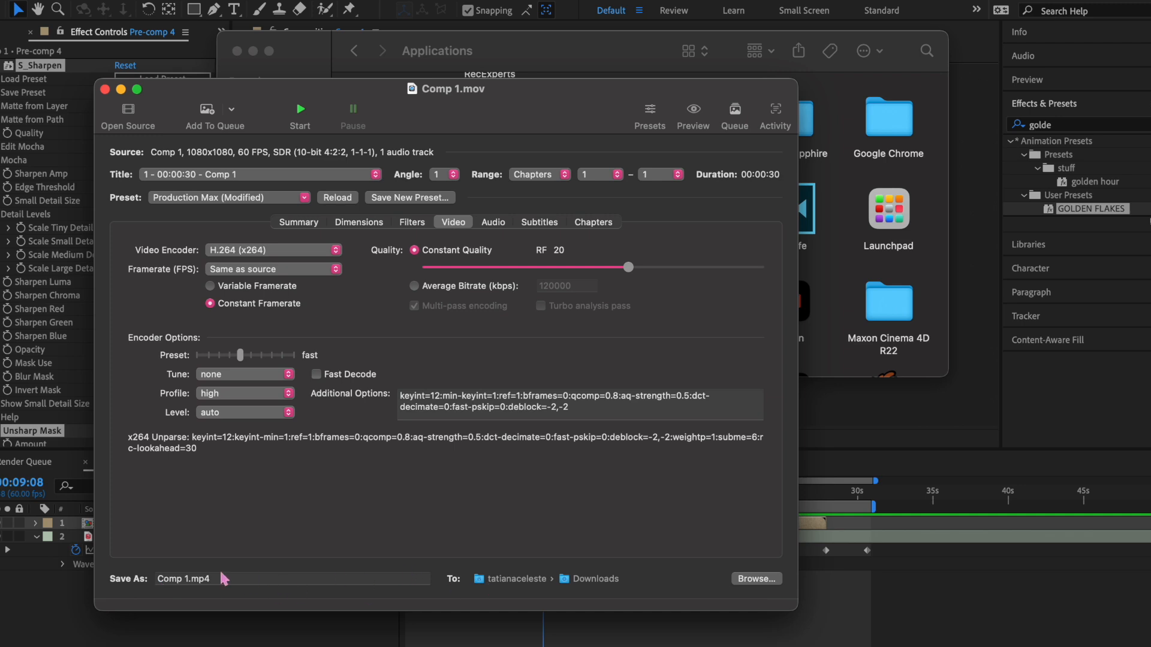
click(299, 222)
text(bob)
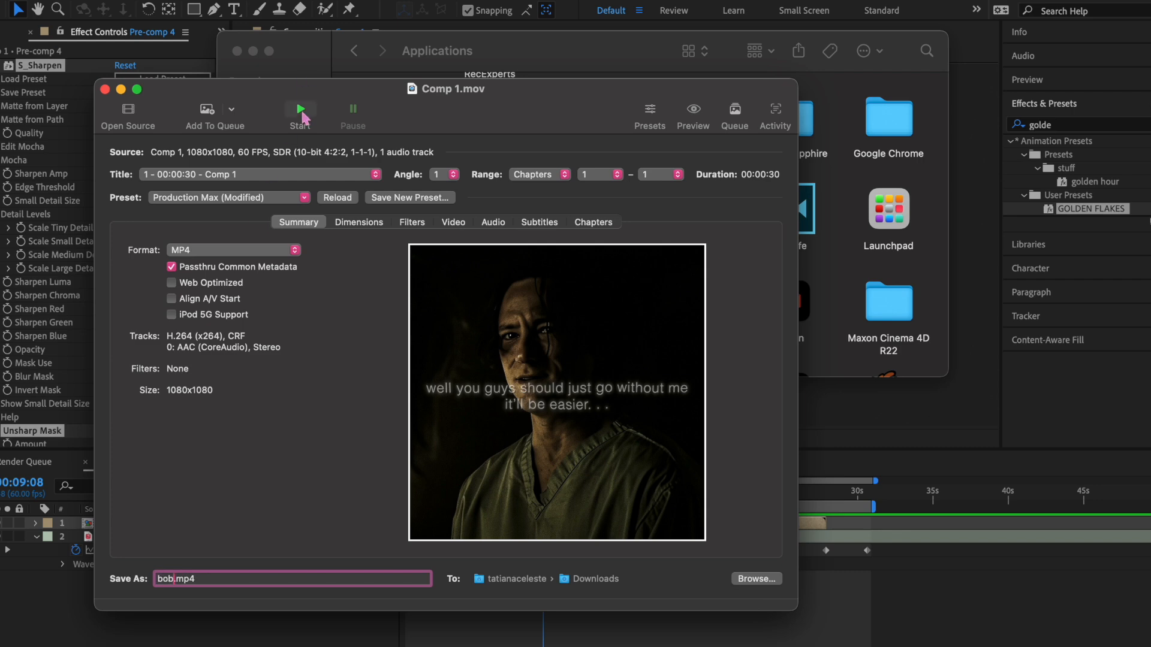
Start the encode that produces bob.mp4 from Comp 1.mov
click(300, 108)
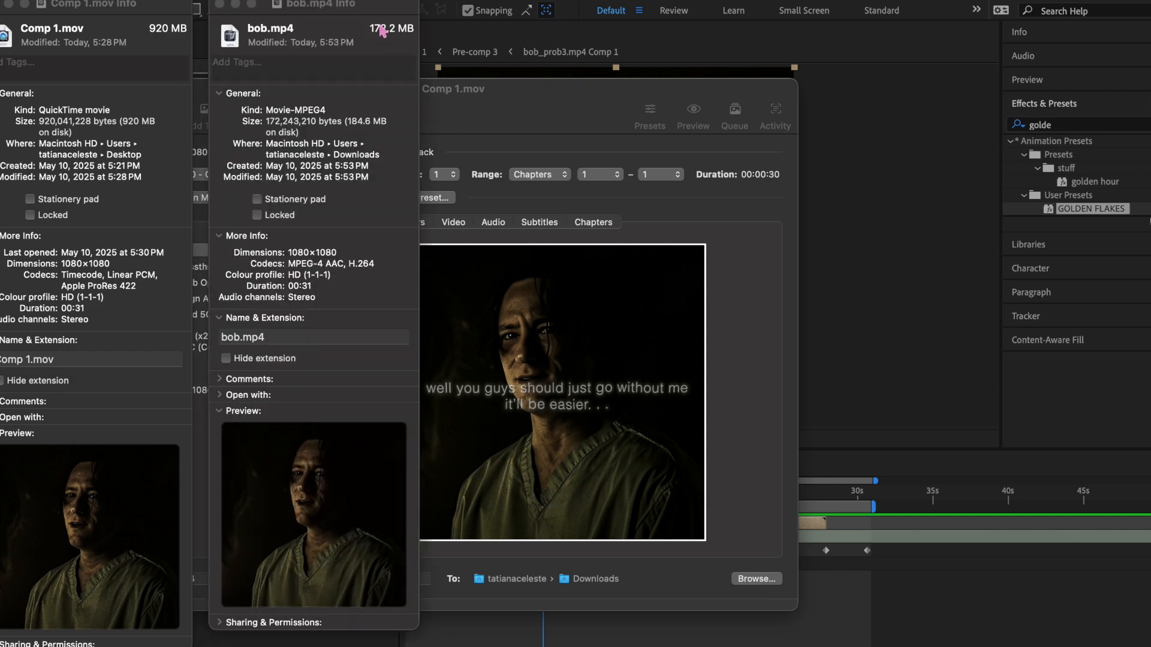
mouse_move(170, 27)
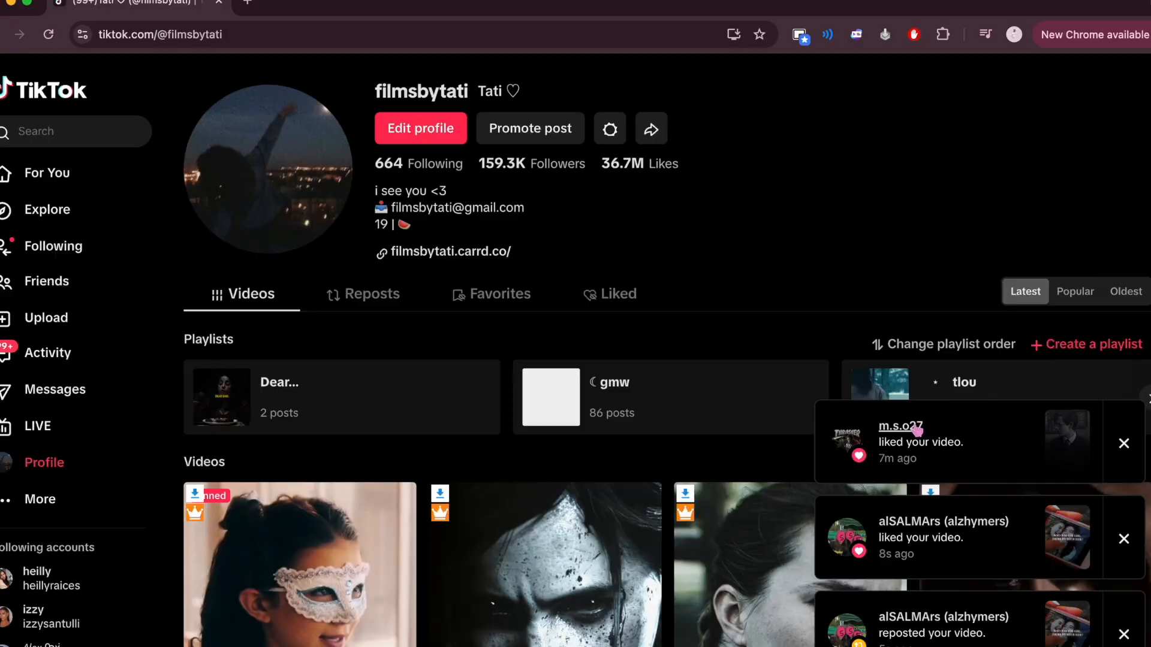
Dismiss the TikTok notifications and go to Upload to post a new video
click(1124, 442)
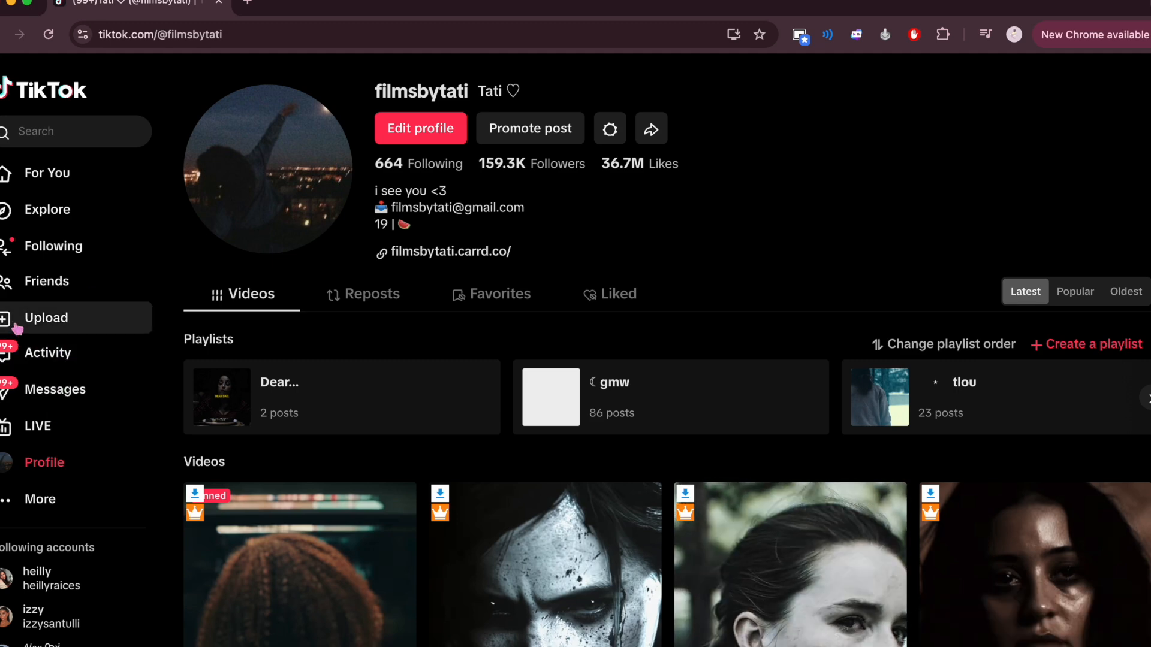
click(45, 318)
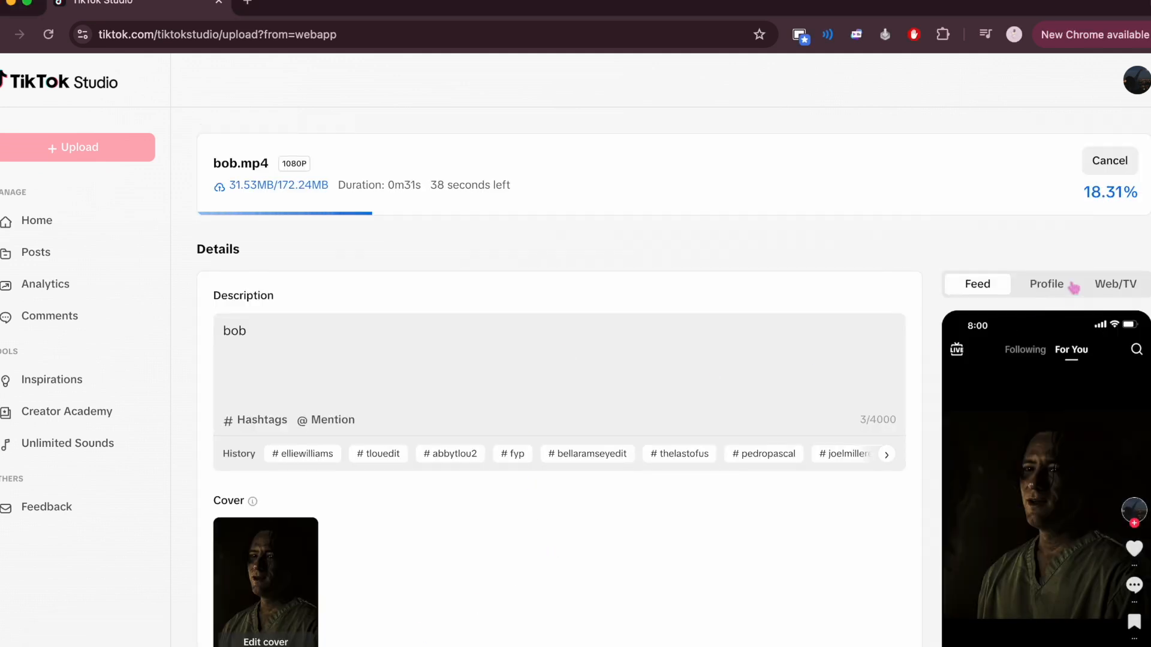
Preview the bob.mp4 post in Profile view, then return to the Feed preview
click(1046, 284)
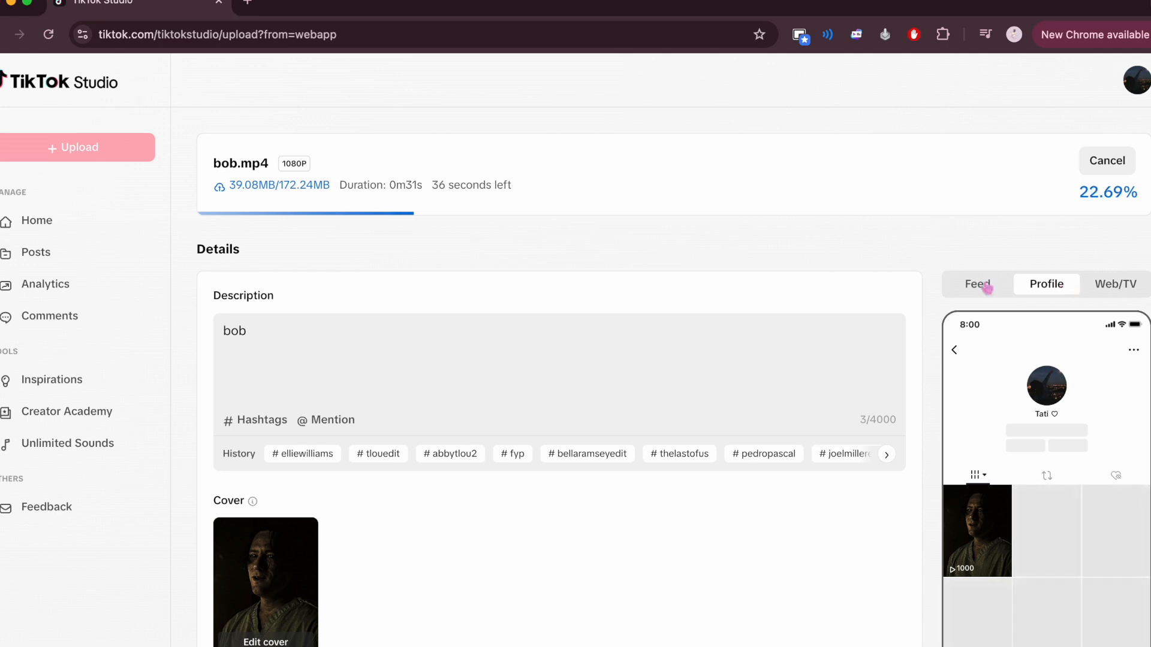
click(977, 285)
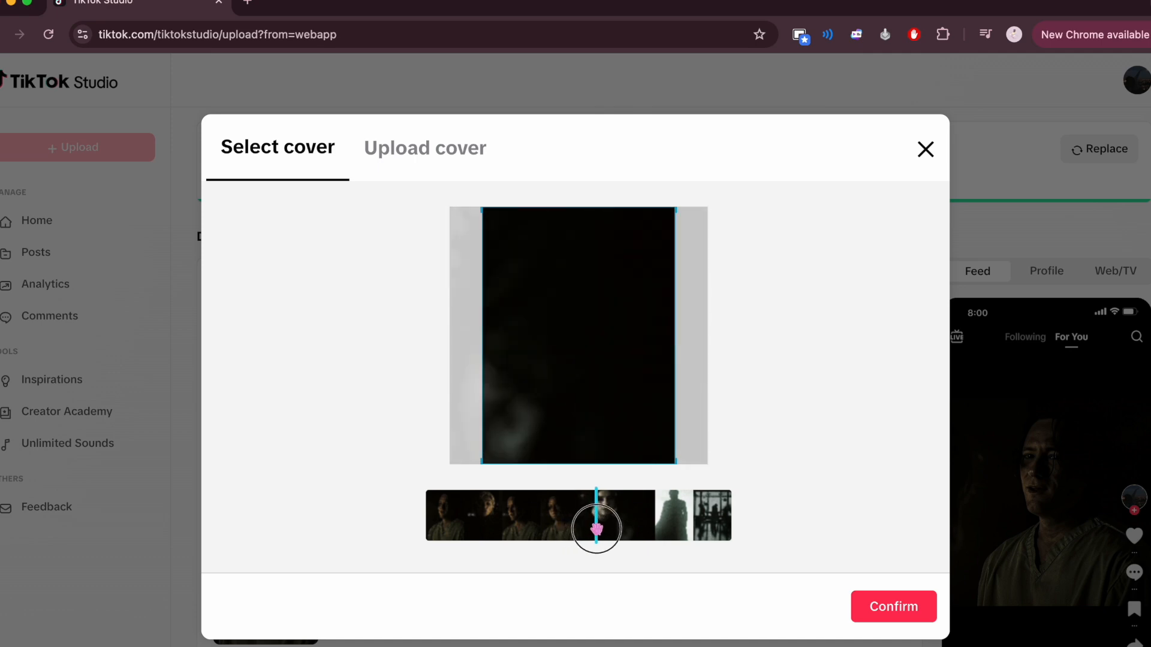
Scrub the thumbnail strip to the bright-window silhouette frame and confirm it as the cover
drag(596, 528, 640, 528)
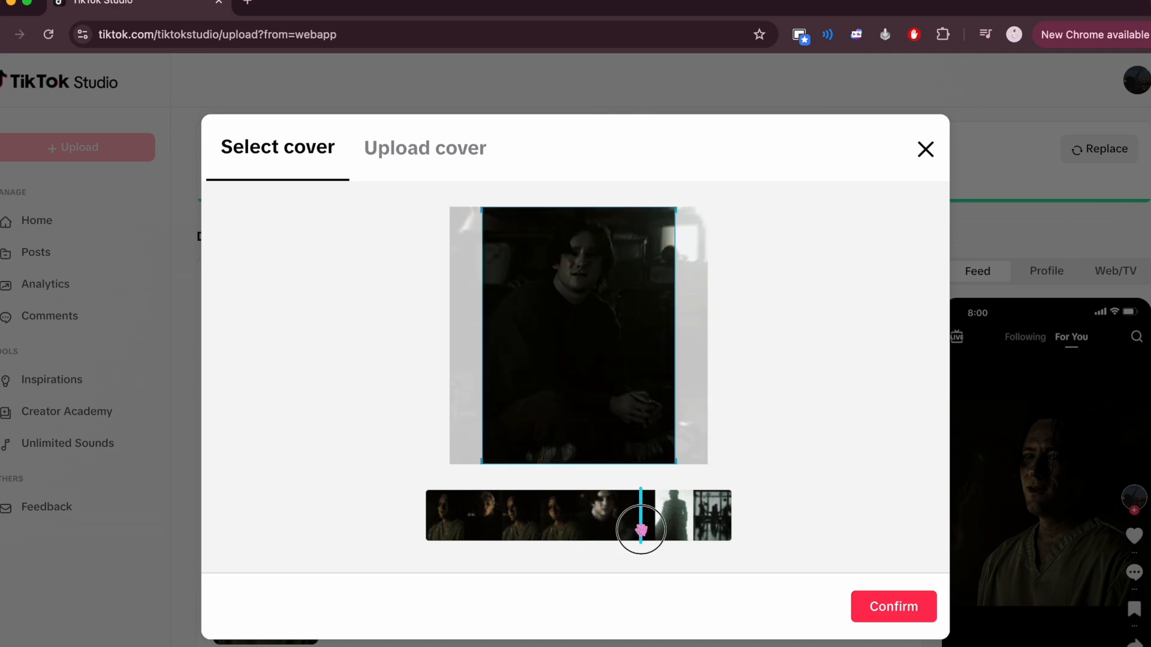
drag(640, 529, 652, 531)
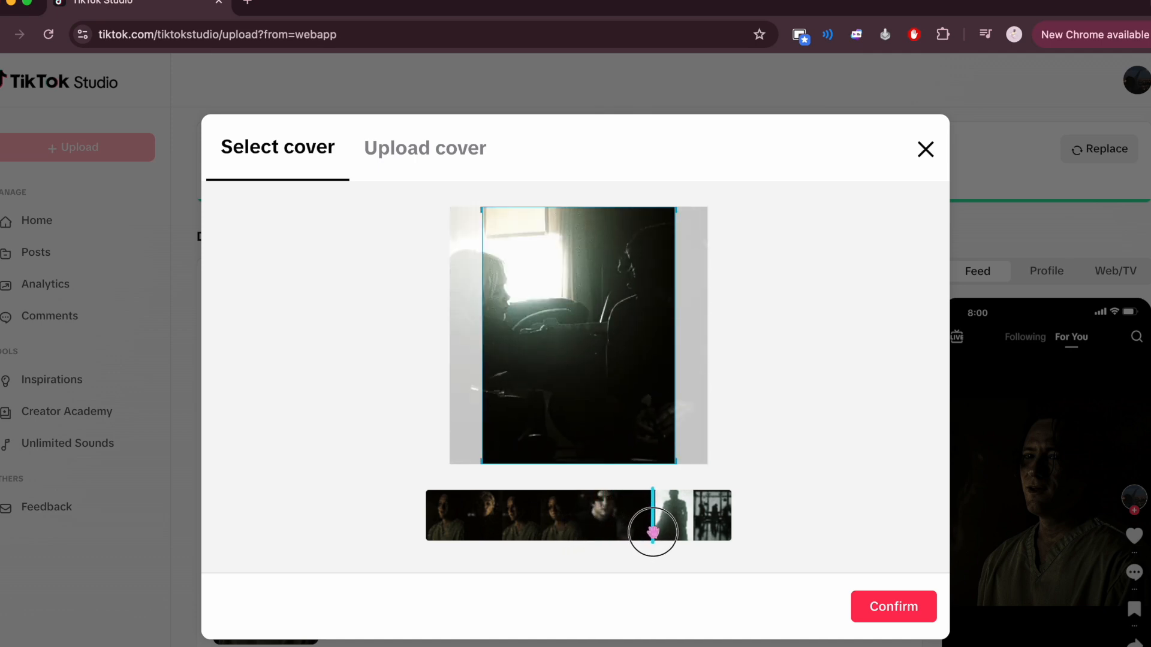
drag(653, 516, 682, 516)
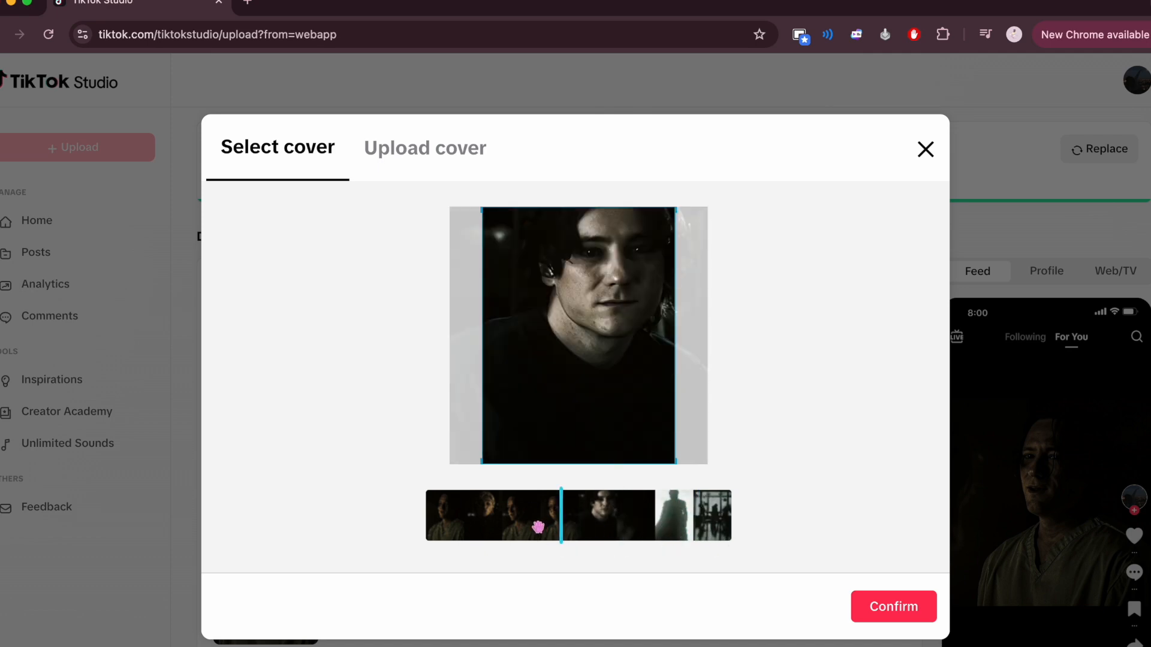
click(892, 607)
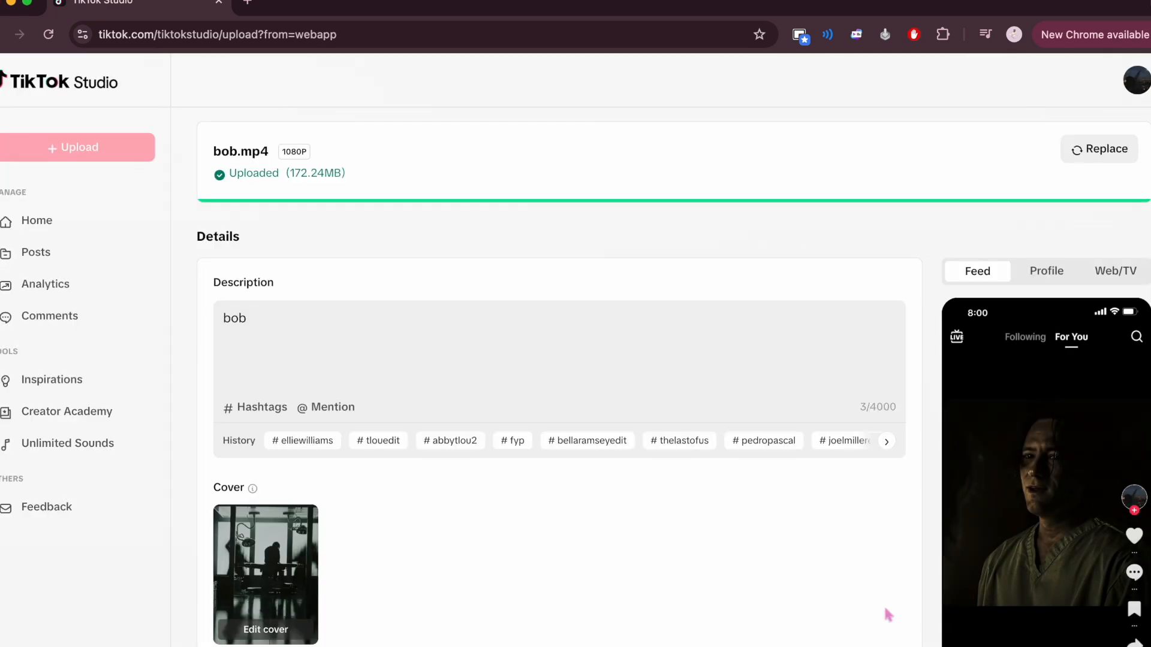